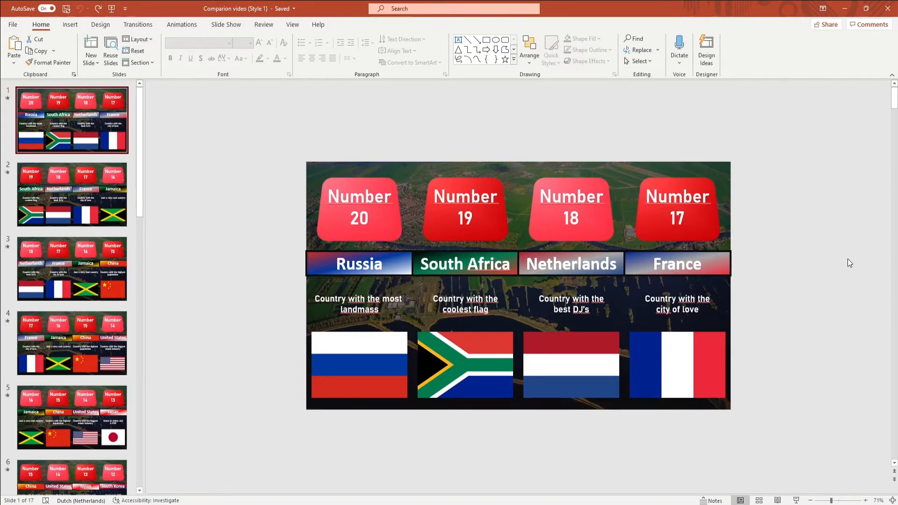
{"action": "mouse_move", "coordinate": [426, 88]}
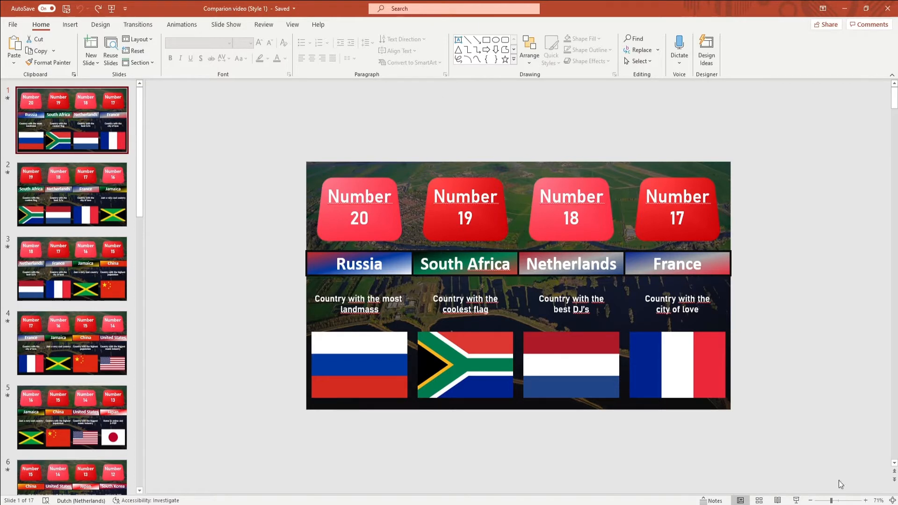
{"action": "mouse_move", "coordinate": [647, 325]}
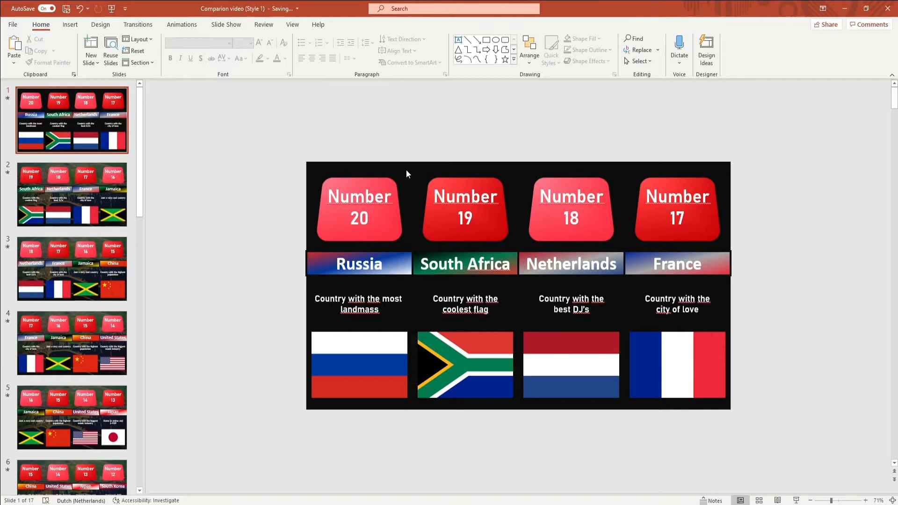
- Review the Format Background fill options and restore the aerial photo behind the country columns
{"action": "left_click", "coordinate": [100, 24]}
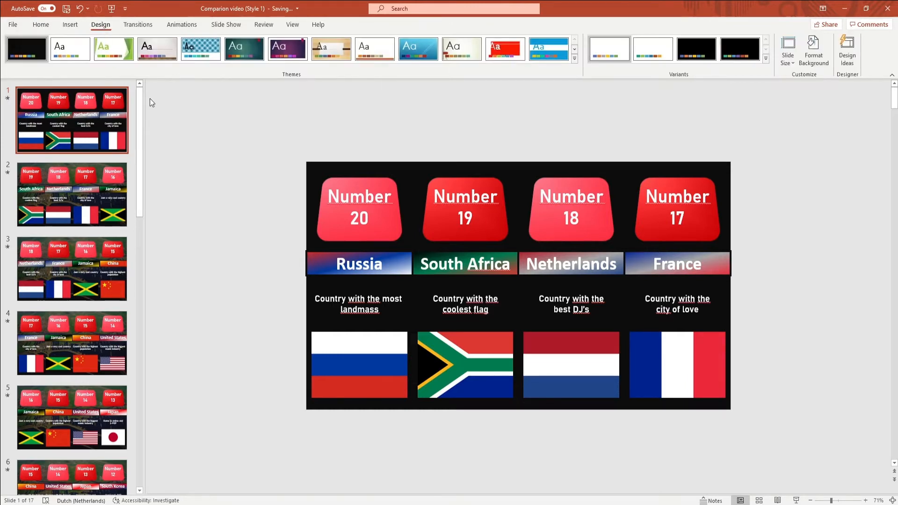
{"action": "left_click", "coordinate": [814, 50]}
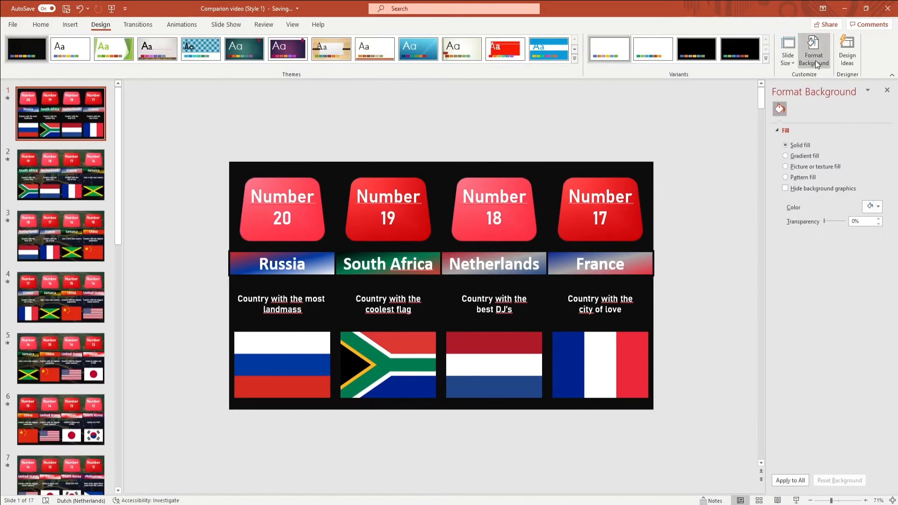
{"action": "left_click", "coordinate": [871, 207]}
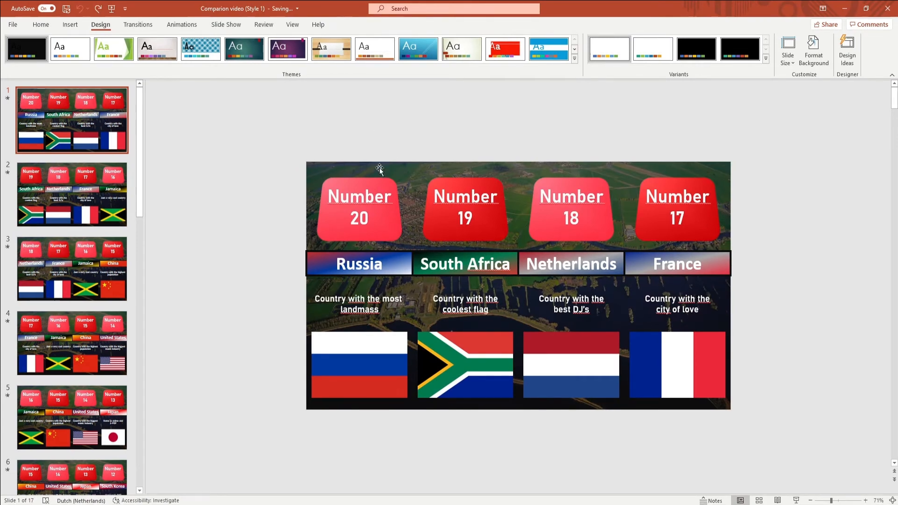
- Paste the mountain picture onto the first slide and send it behind the other objects
{"action": "right_click", "coordinate": [380, 171]}
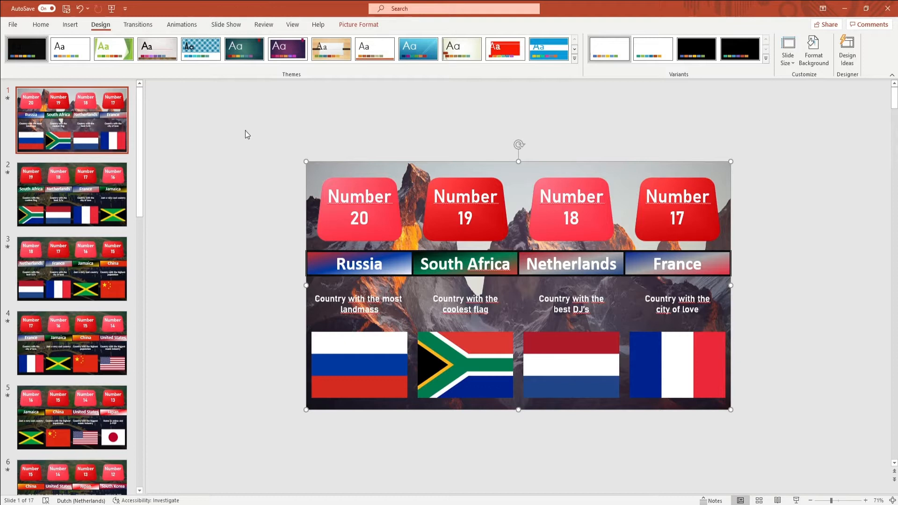
{"action": "left_click", "coordinate": [40, 24]}
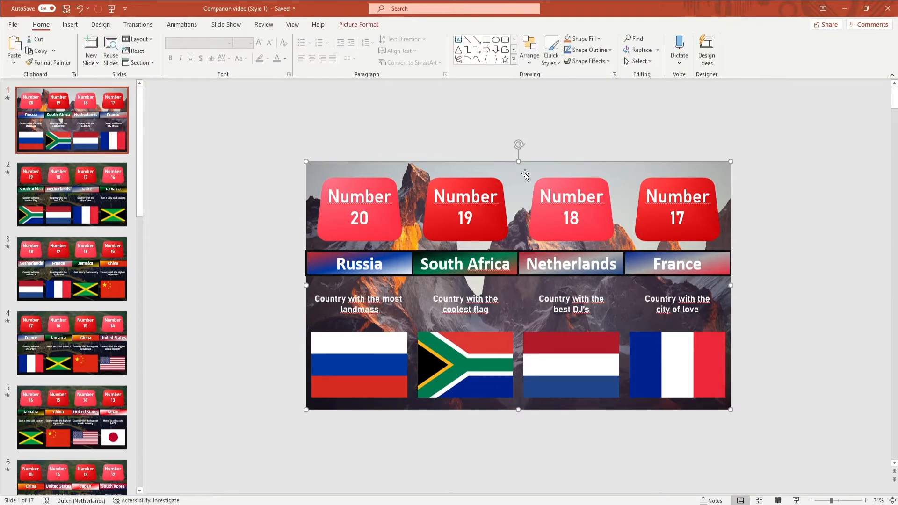
- Set the mountain photo to the 85% transparency preset so it shows only faintly
{"action": "left_click", "coordinate": [358, 24]}
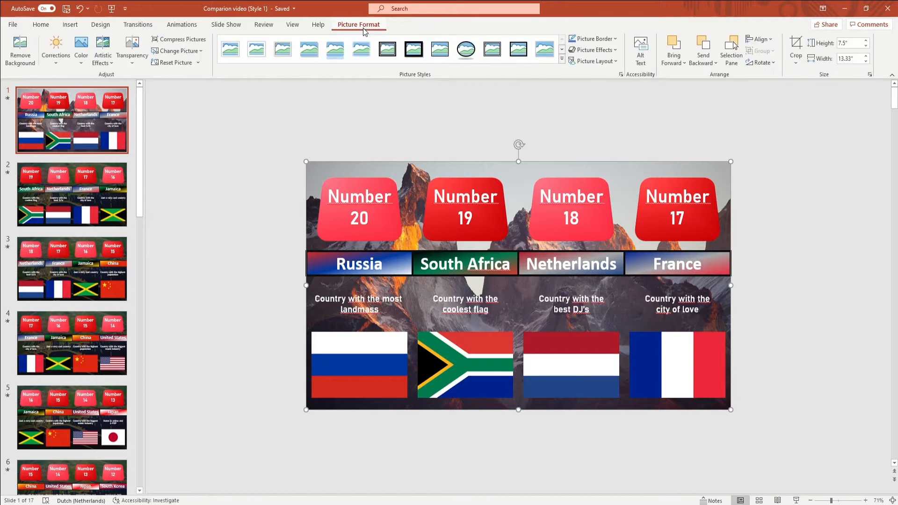
{"action": "left_click", "coordinate": [132, 48]}
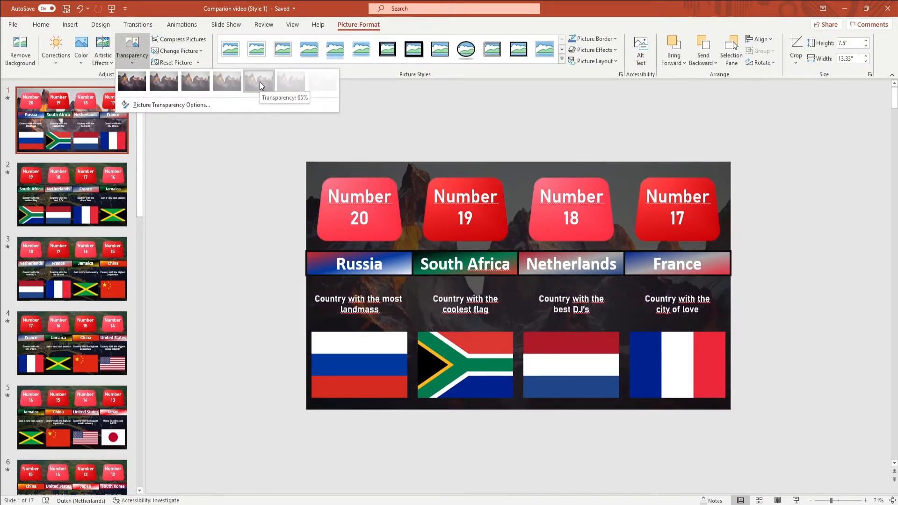
{"action": "left_click", "coordinate": [259, 81]}
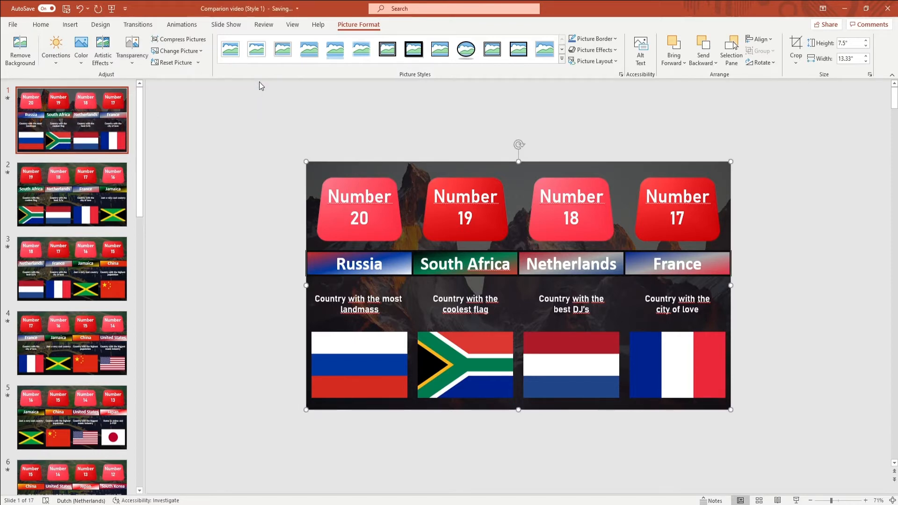
{"action": "left_click", "coordinate": [100, 24]}
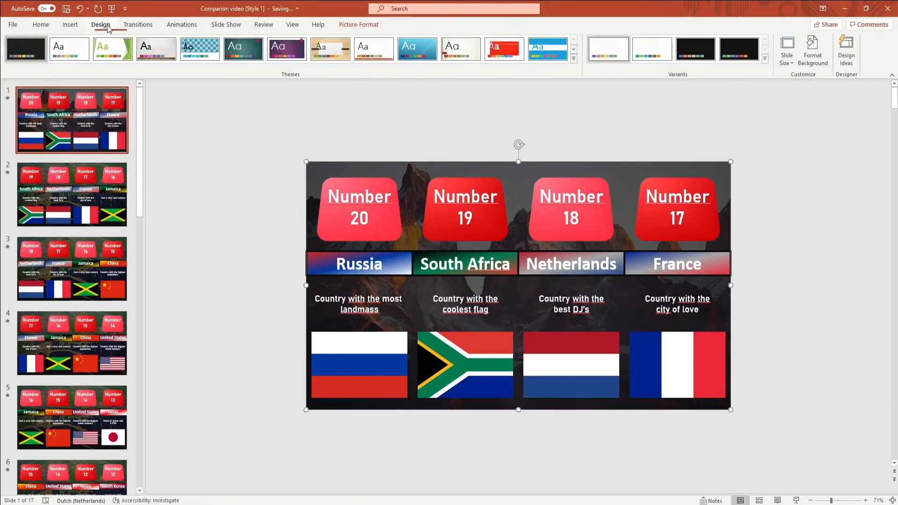
- Restore the aerial background and swap the Russia flag picture for a Belgium flag
{"action": "left_click", "coordinate": [813, 50]}
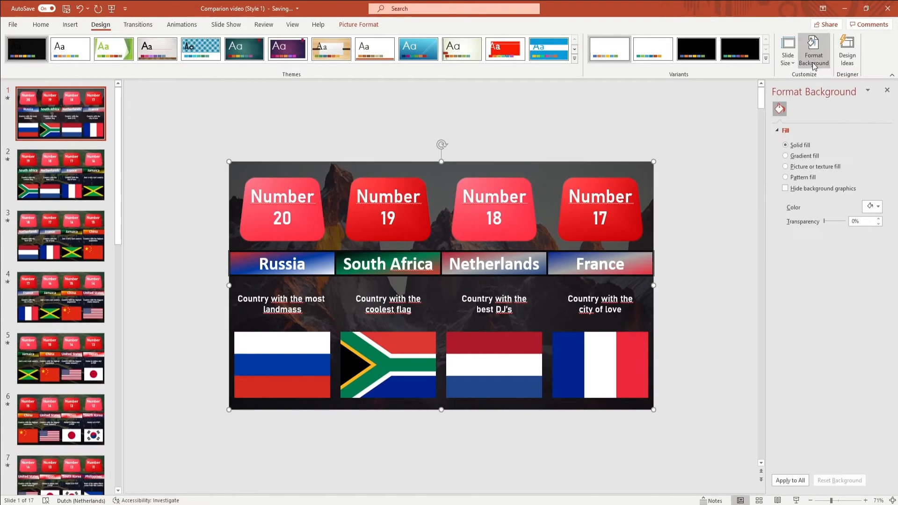
{"action": "left_click", "coordinate": [872, 207]}
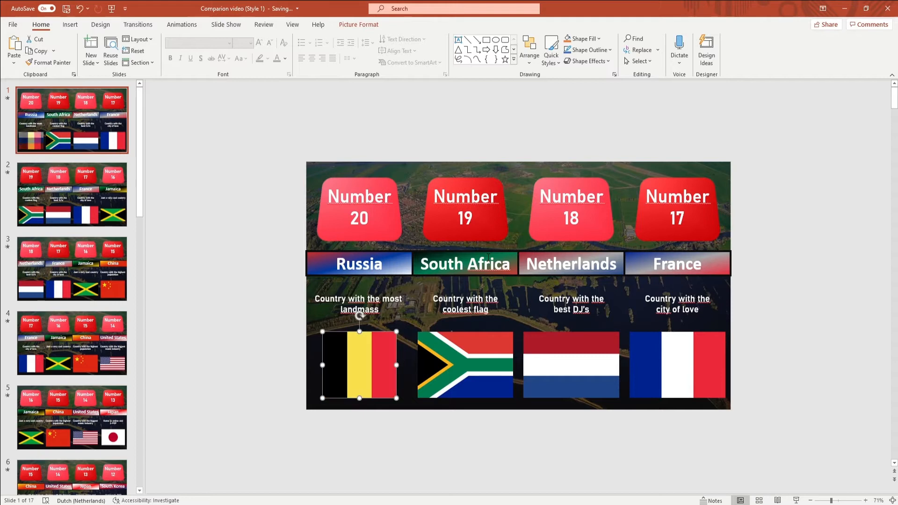
- Change the first column's name to Belgium and its caption to 'Cool capital city'
{"action": "double_click", "coordinate": [358, 264]}
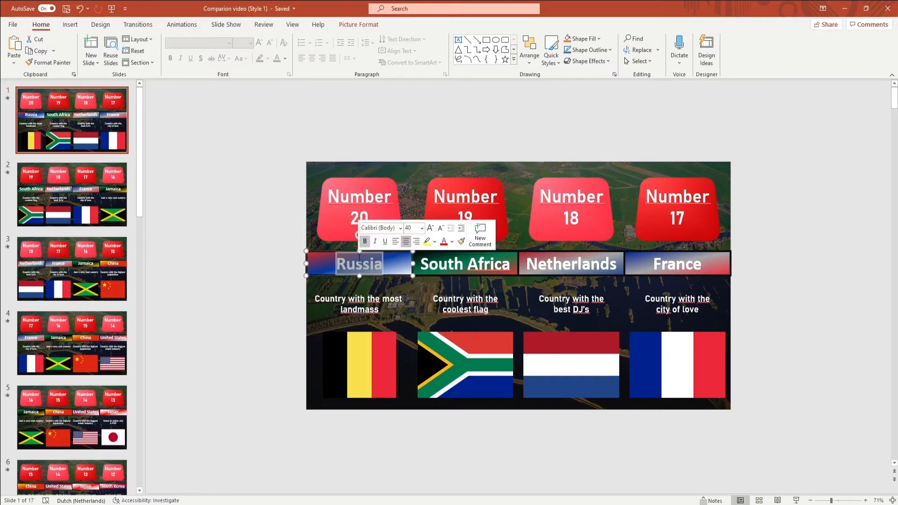
{"action": "type", "text": "Belgium"}
{"action": "left_click", "coordinate": [359, 303]}
{"action": "type", "text": "Cool capital city"}
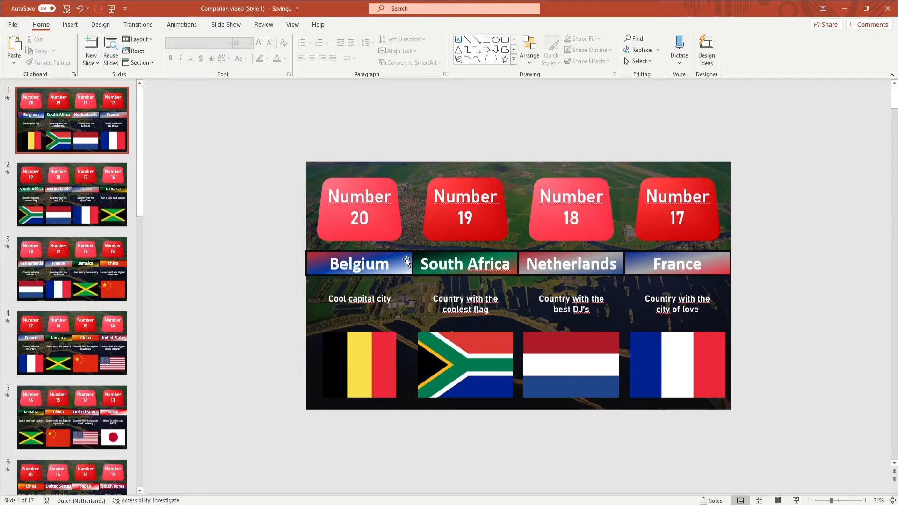
- View the name bar's gradient fill in Format Shape, then undo back to the Russia column
{"action": "right_click", "coordinate": [359, 264]}
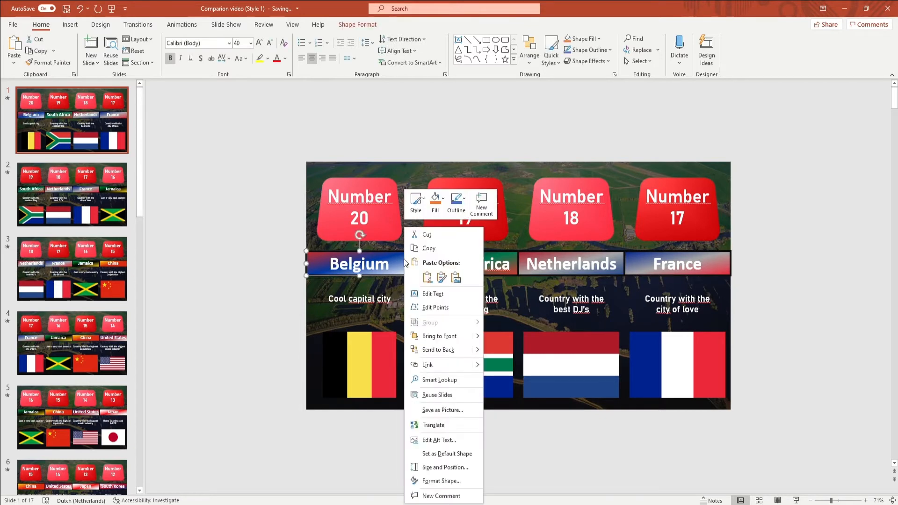
{"action": "left_click", "coordinate": [441, 481]}
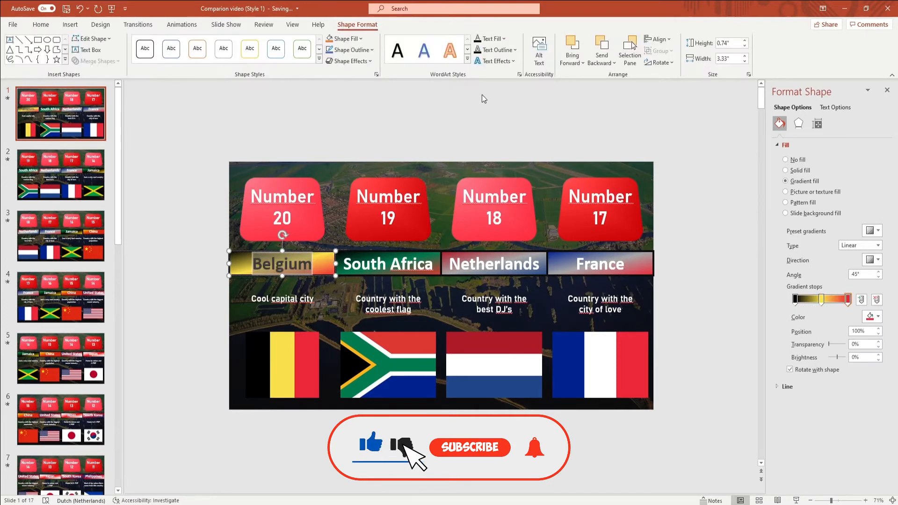
{"action": "left_click", "coordinate": [60, 175]}
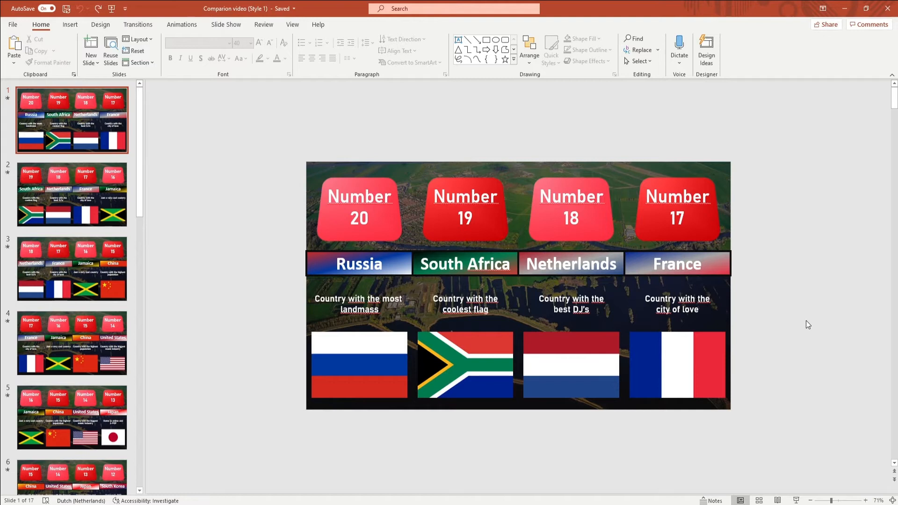
- Go to slide 18 and delete the Madagascar column, leaving Turkey to Mexico
{"action": "scroll", "scroll_direction": "down", "scroll_amount": 3}
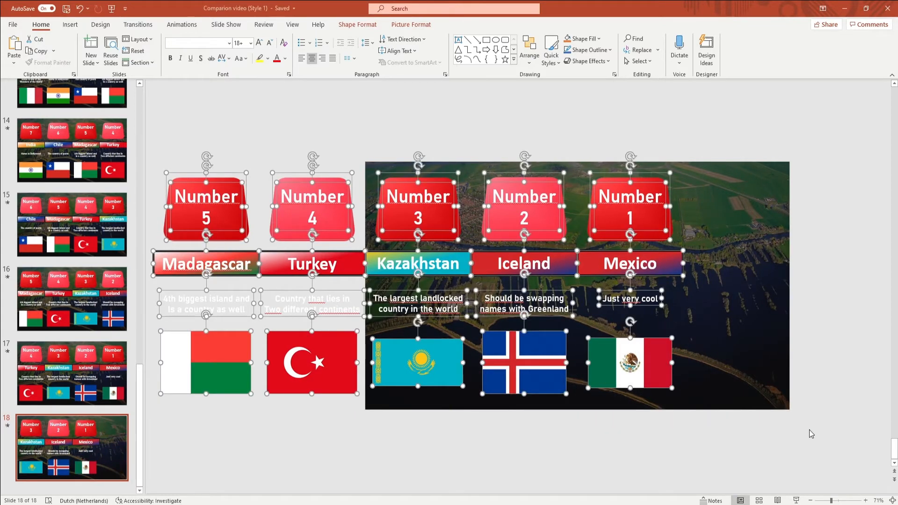
{"action": "left_click", "coordinate": [431, 124]}
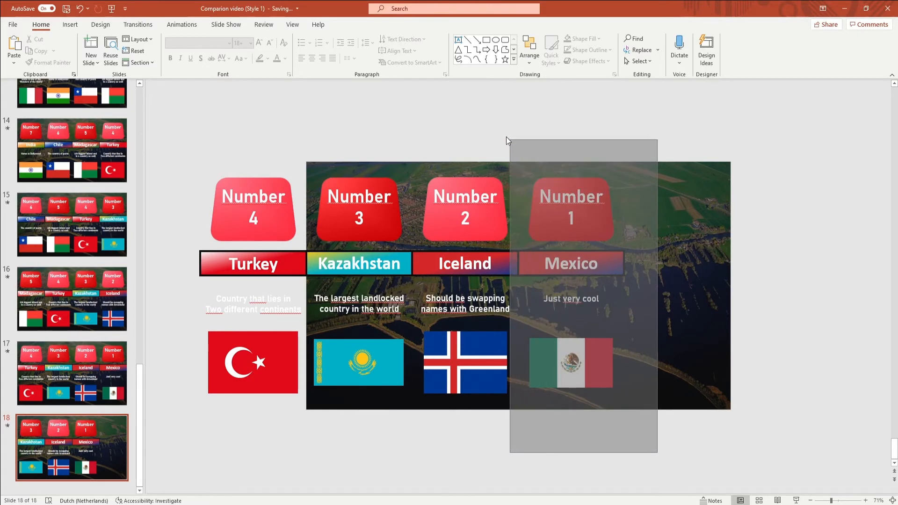
- Duplicate the Mexico column and place the copy to its right as a fifth column
{"action": "left_click", "coordinate": [570, 208]}
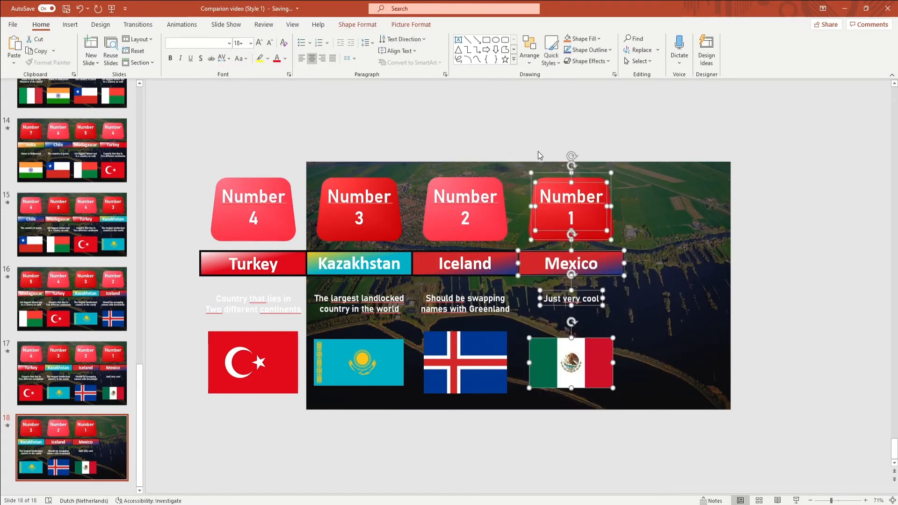
{"action": "mouse_move", "coordinate": [547, 262]}
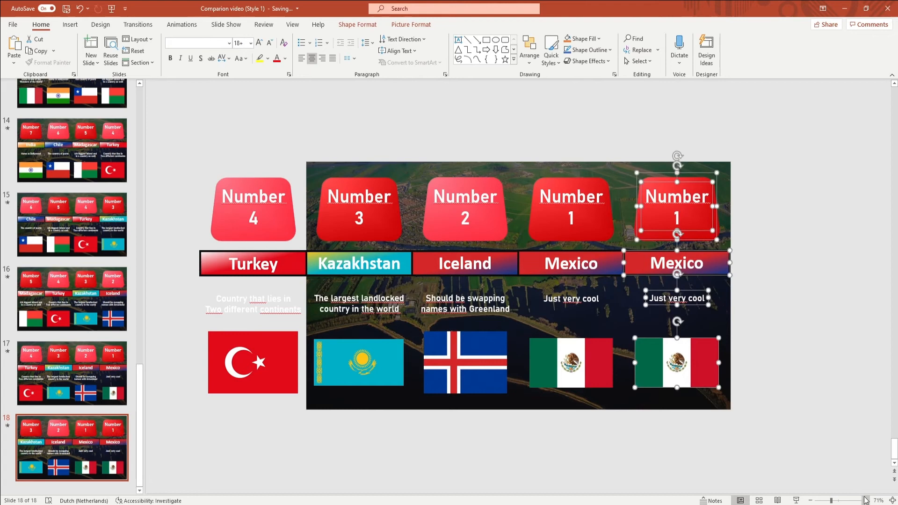
{"action": "mouse_move", "coordinate": [812, 382]}
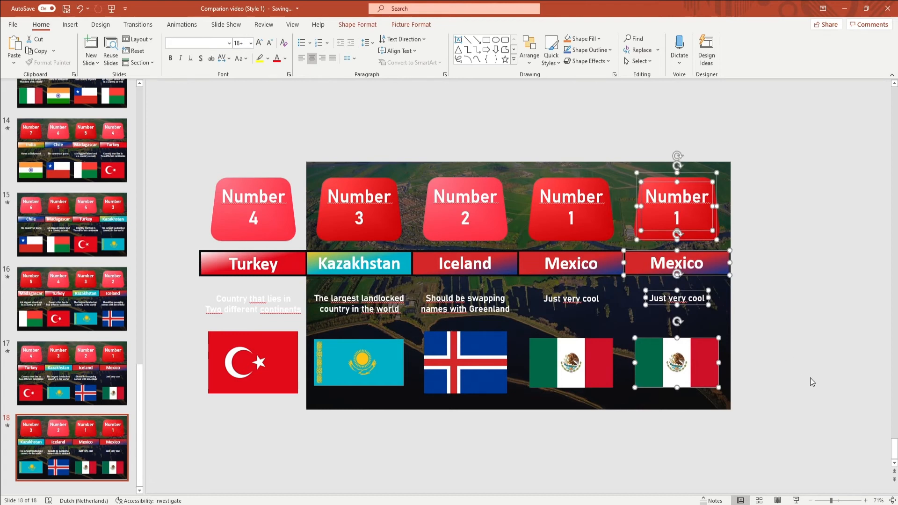
{"action": "left_click", "coordinate": [862, 501]}
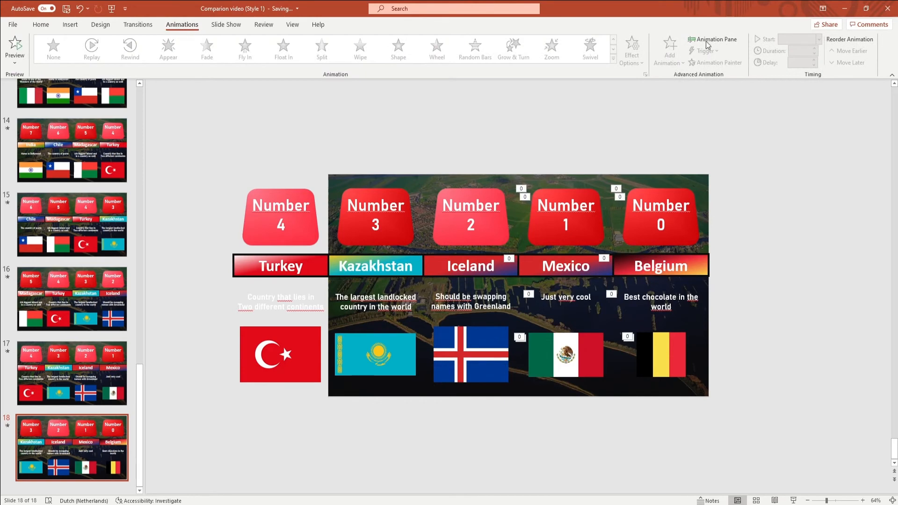
- In the Animation Pane, add an exit effect to the Turkey column's number, name, caption and flag
{"action": "left_click", "coordinate": [713, 39]}
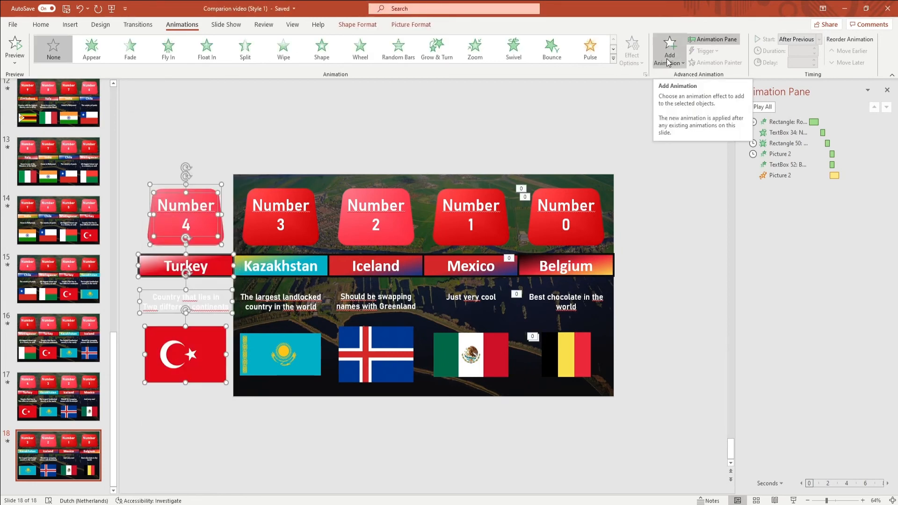
{"action": "left_click", "coordinate": [668, 47]}
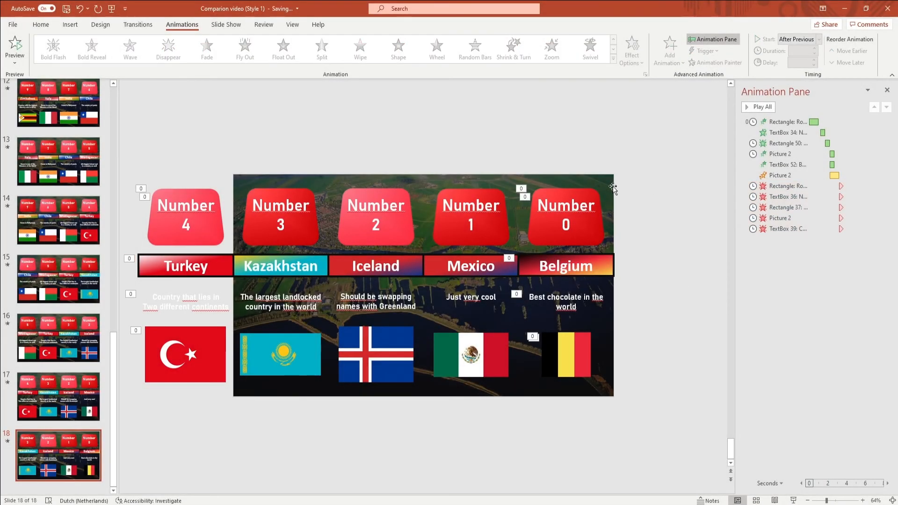
- Reach File > Export > Create a Video with Ultra HD 4K and recorded timings
{"action": "left_click", "coordinate": [12, 24]}
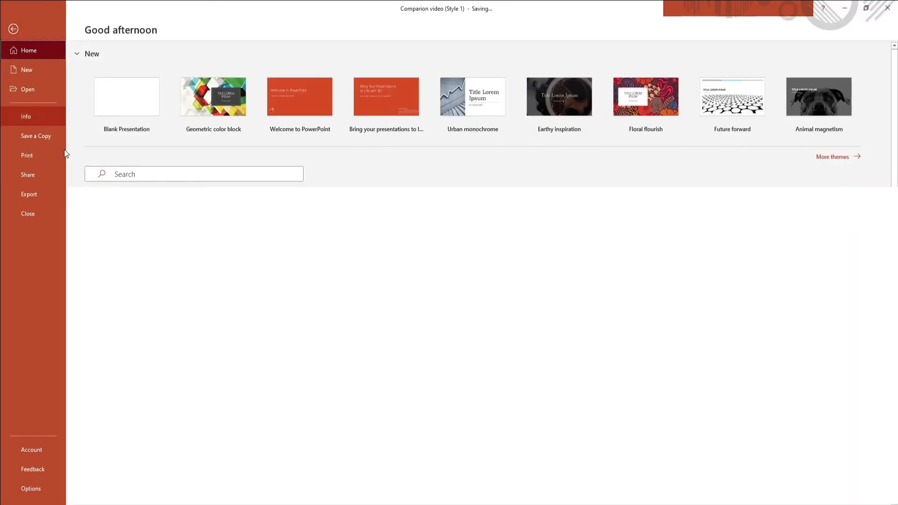
{"action": "left_click", "coordinate": [29, 195]}
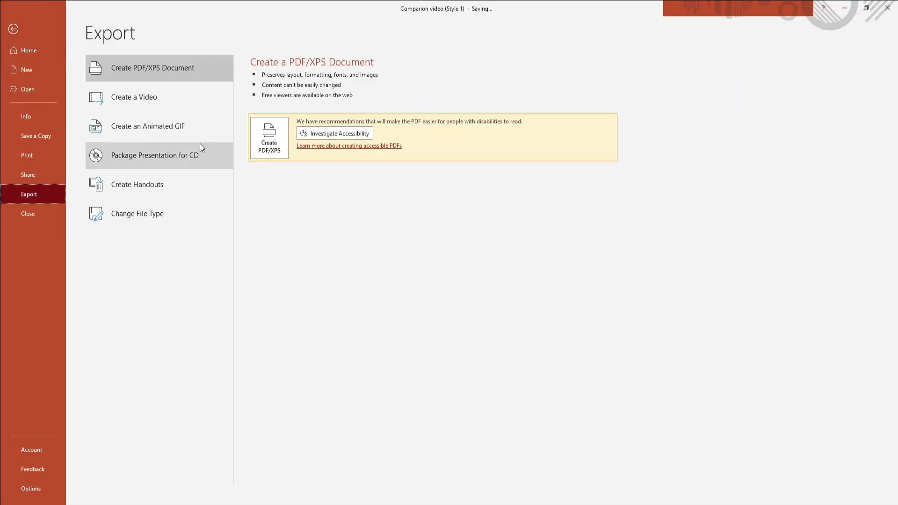
{"action": "left_click", "coordinate": [134, 96]}
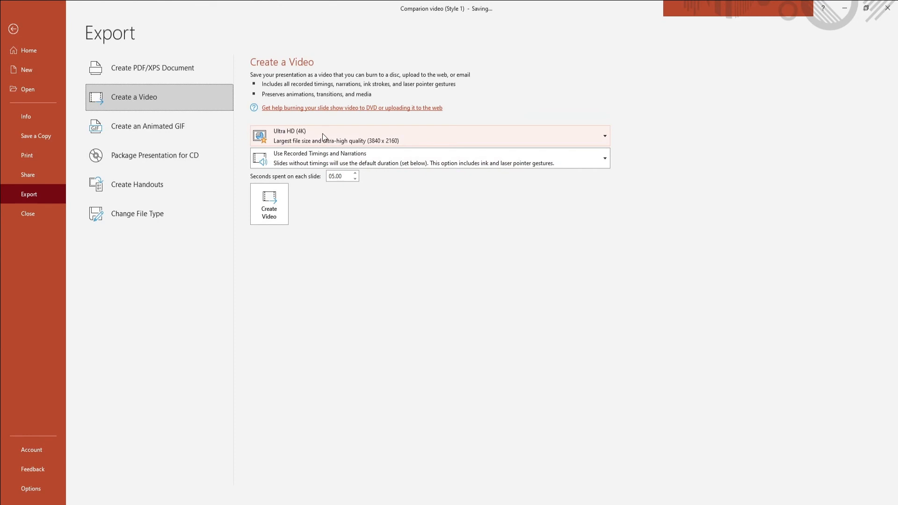